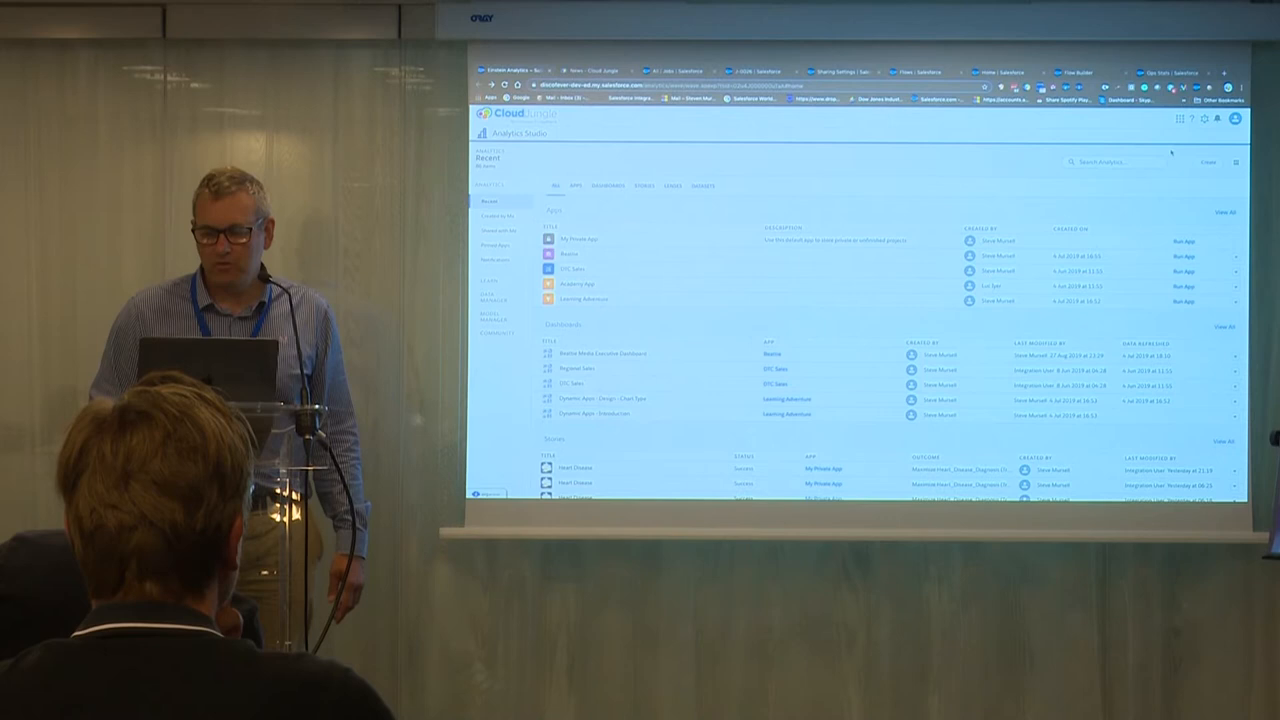
Step: Start creating a new dataset from a CSV file upload
left_click(1208, 162)
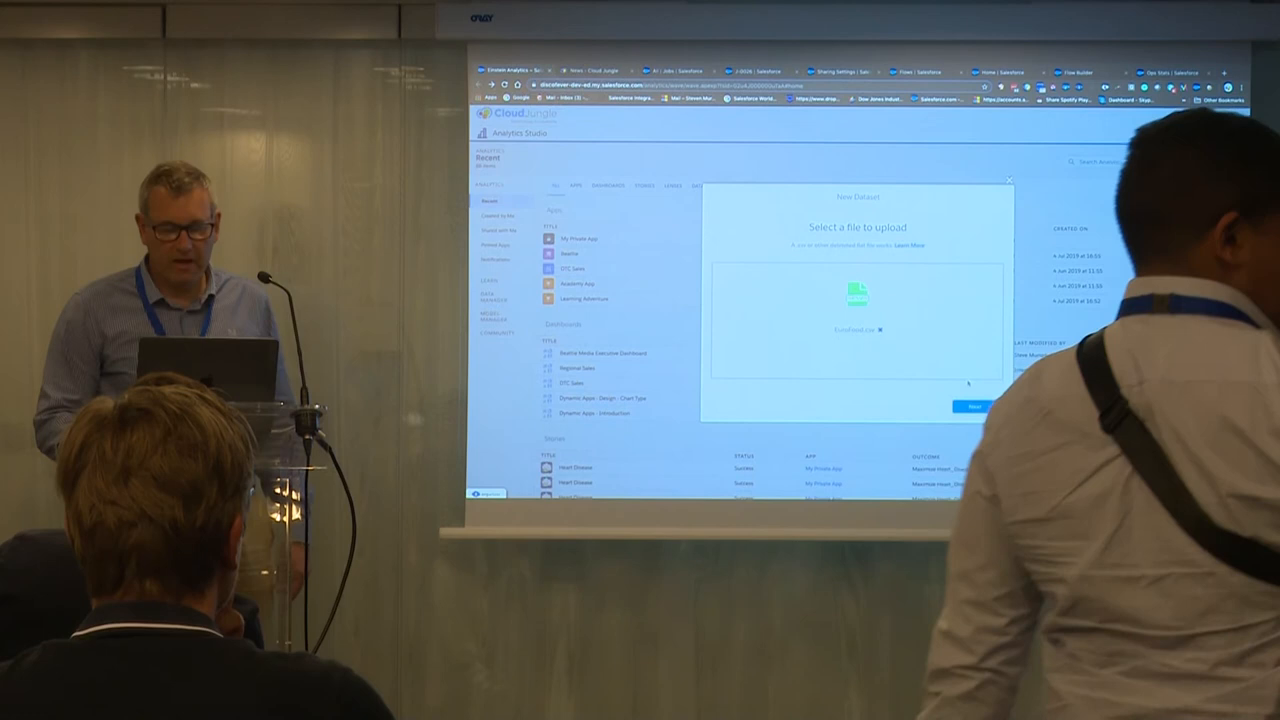
Step: Advance the upload dialog to the field attributes preview of the ratings file
left_click(972, 406)
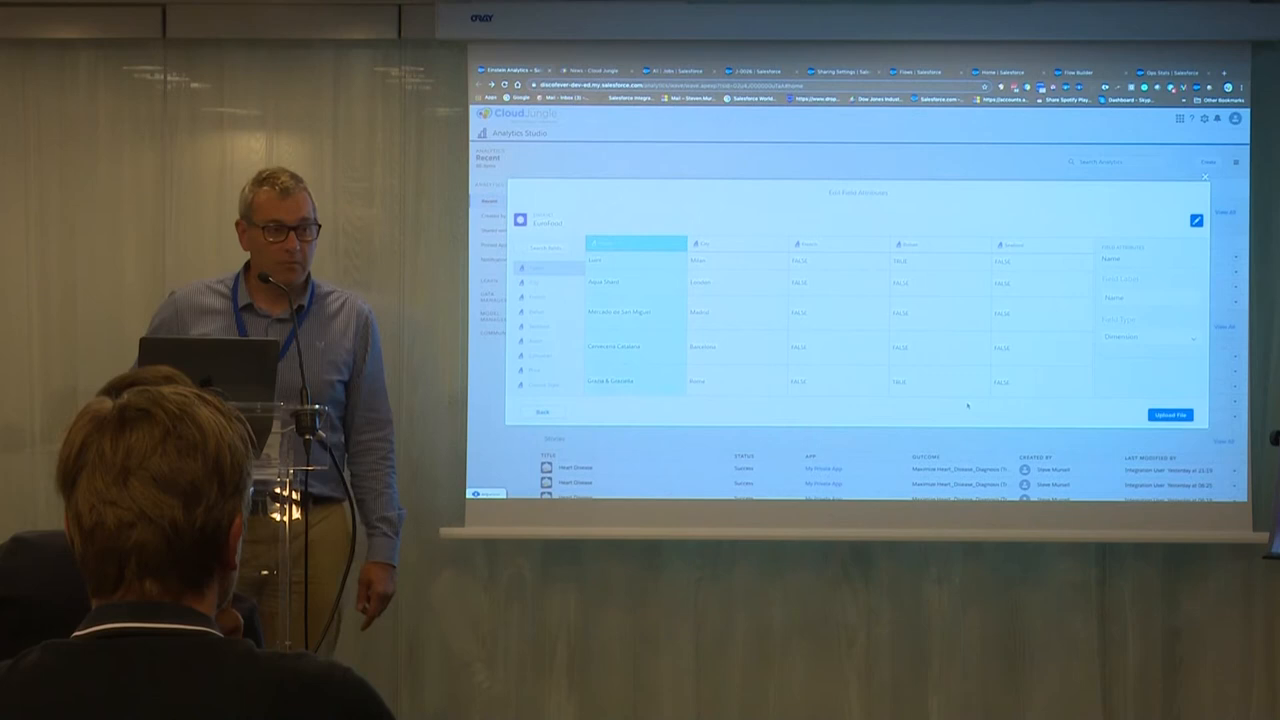
left_click(1168, 414)
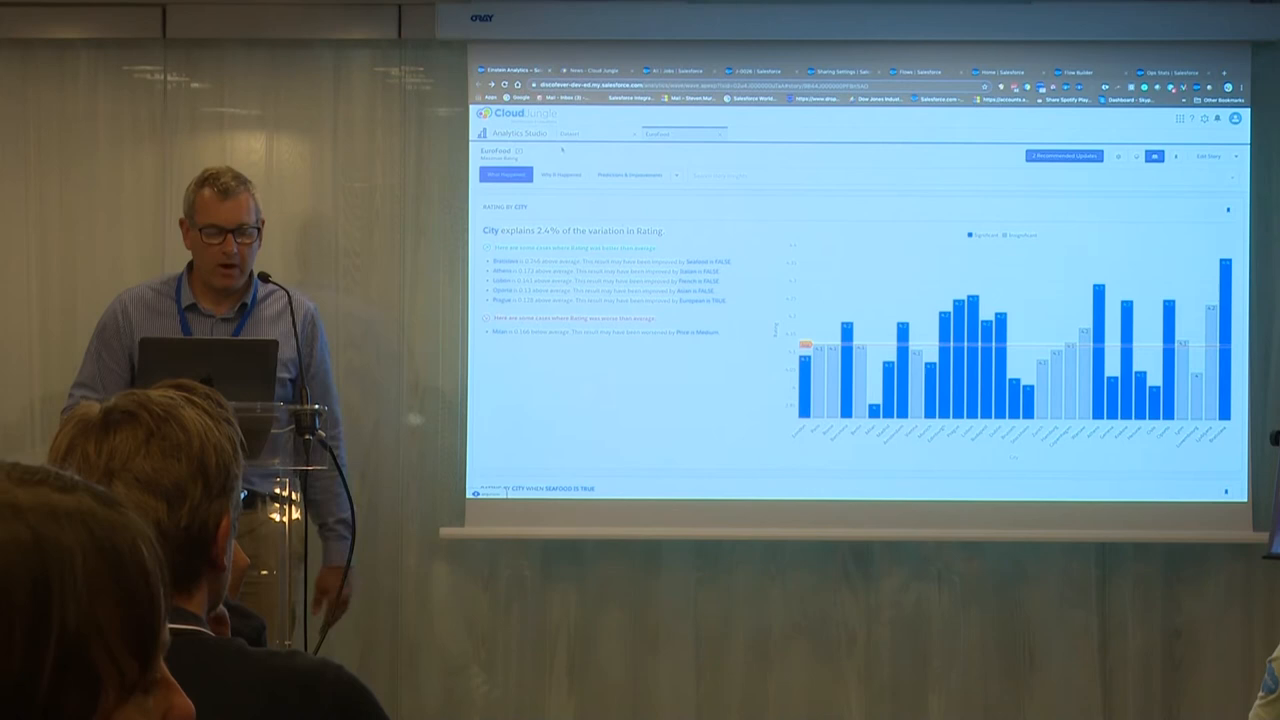
Step: Show the 'City is Athens' insight with its waterfall breakdown of Rating
left_click(560, 176)
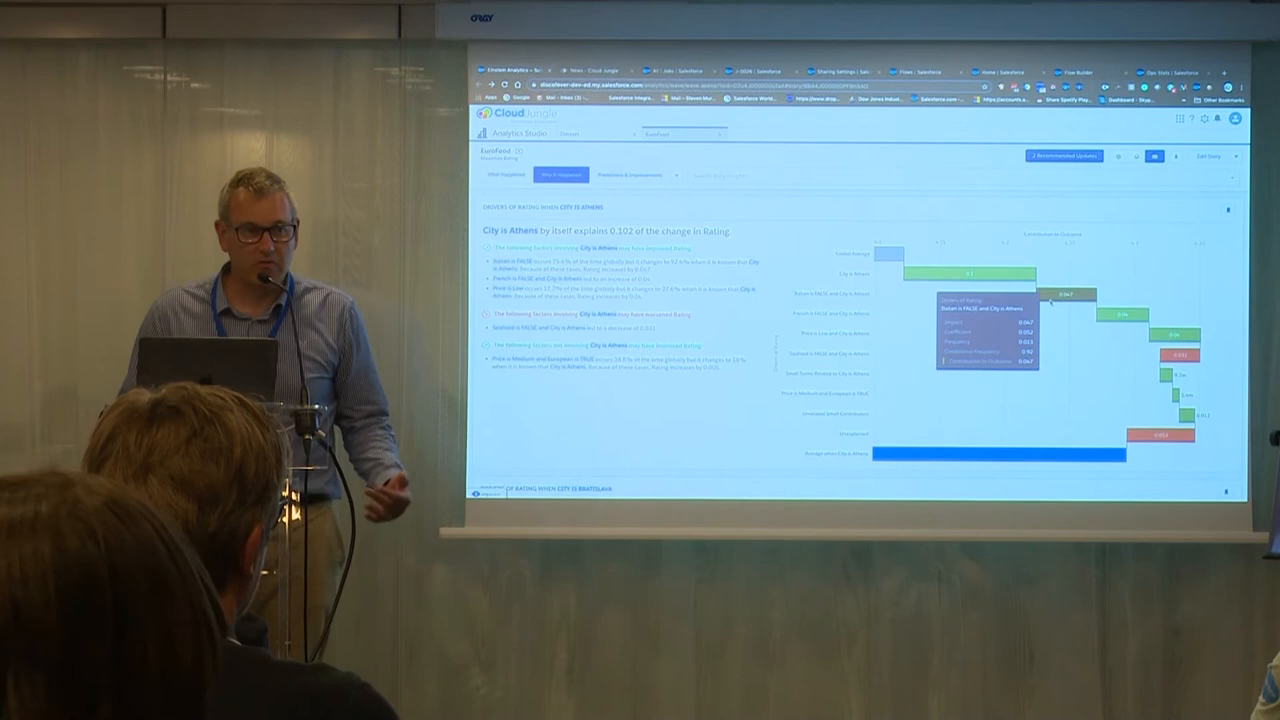
Step: Show the third insight comparing Rating between Athens and another city
left_click(628, 174)
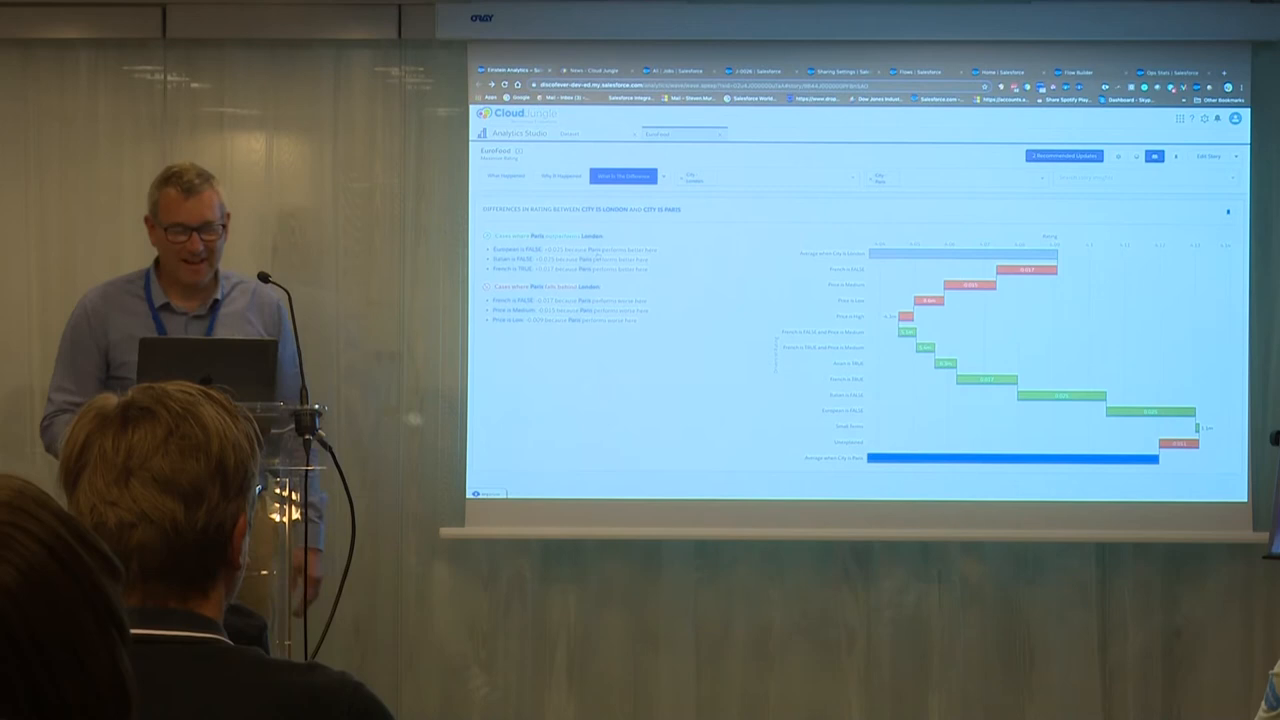
Step: Bring up the recommended Rating improvements dialog and switch its tab
left_click(1064, 156)
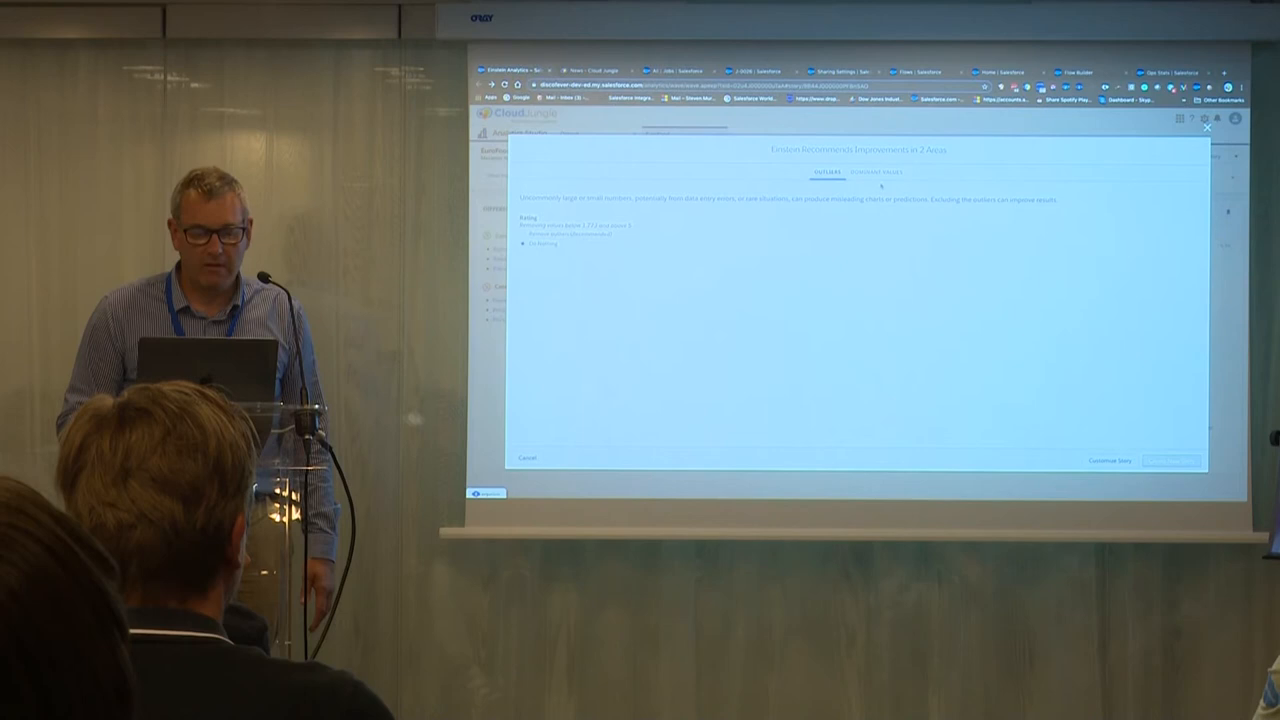
left_click(868, 172)
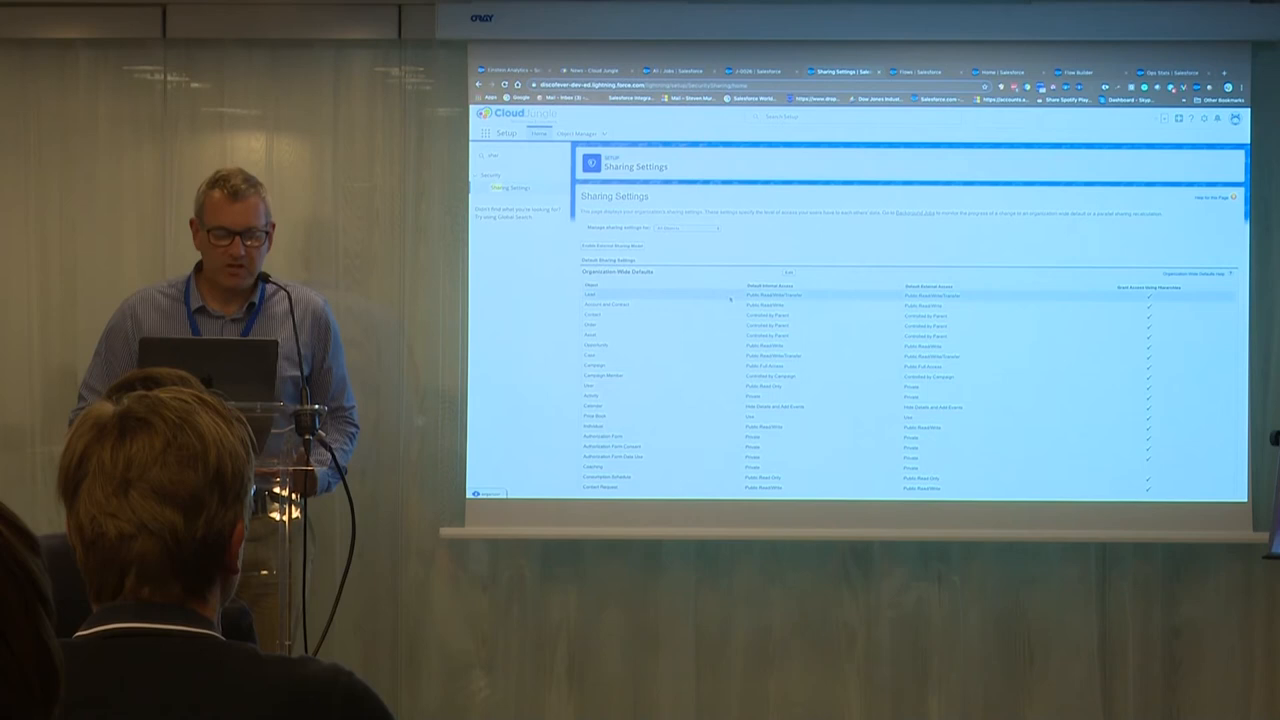
Step: Leave the job record for Setup and reach Process Builder
scroll("down", 3)
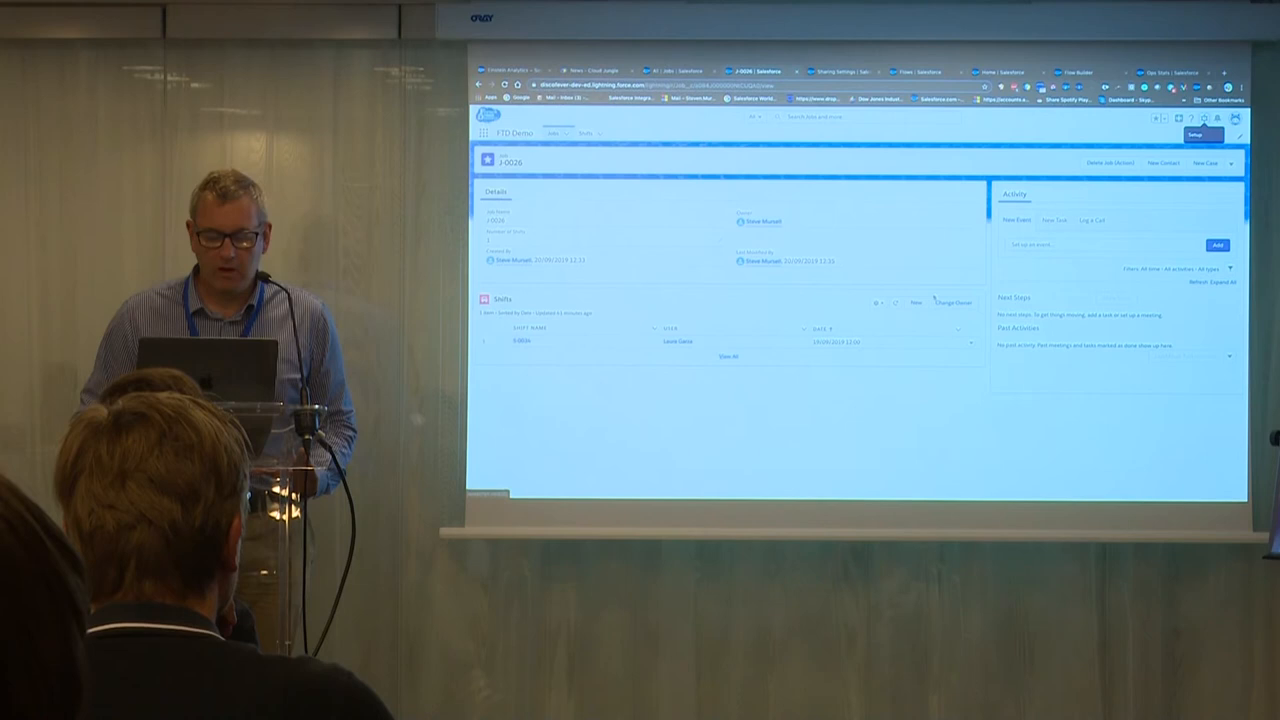
left_click(916, 300)
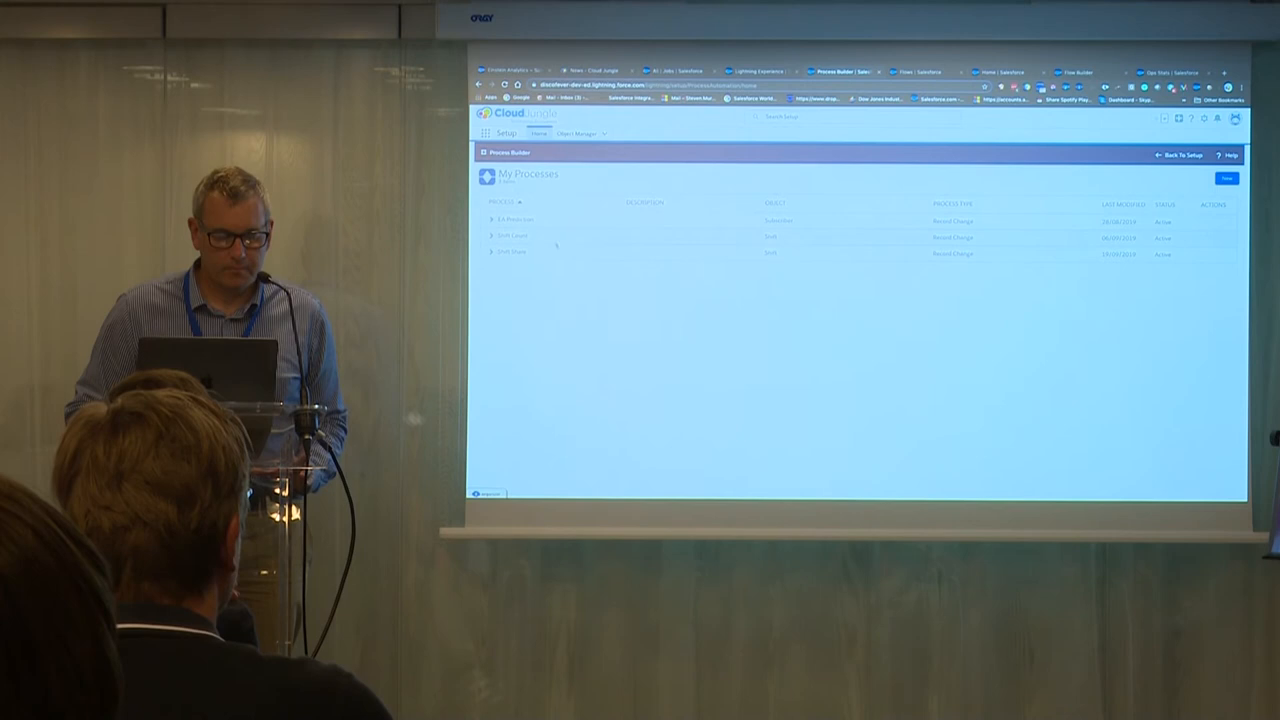
Step: Go to the Flows list in Setup via Quick Find
left_click(510, 252)
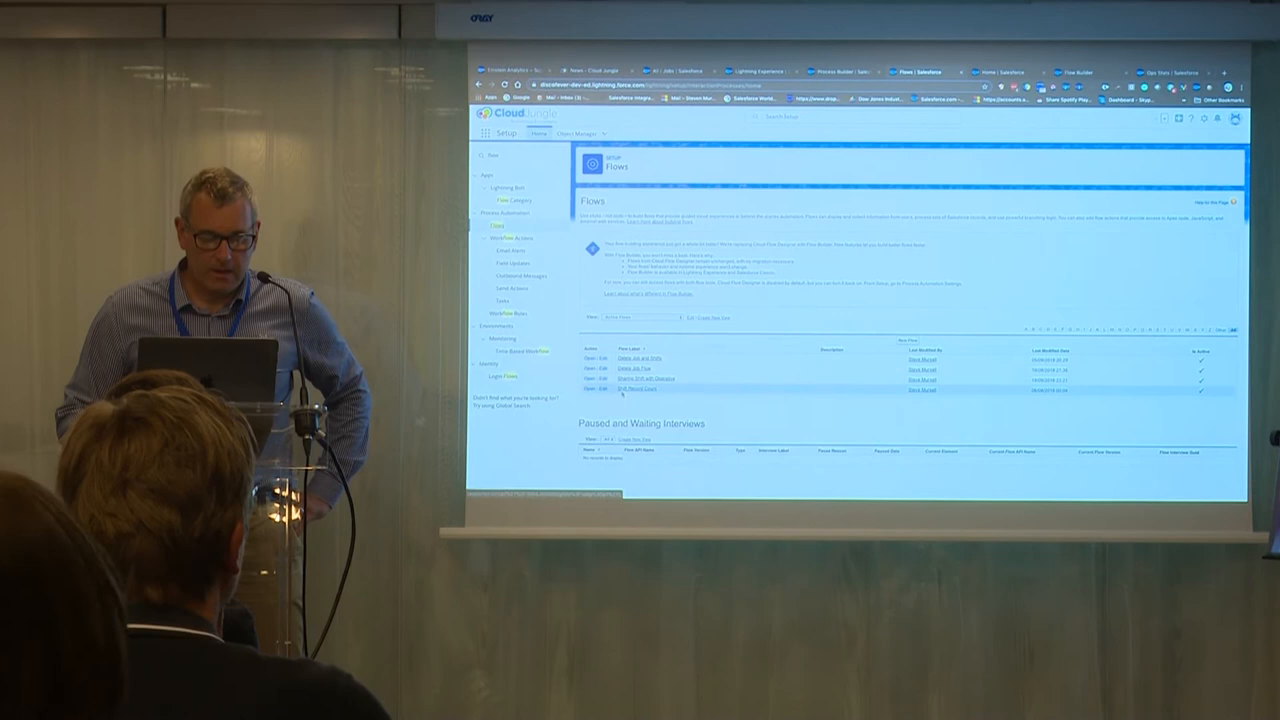
Step: Load the shift-deleting flow into Flow Builder
left_click(644, 378)
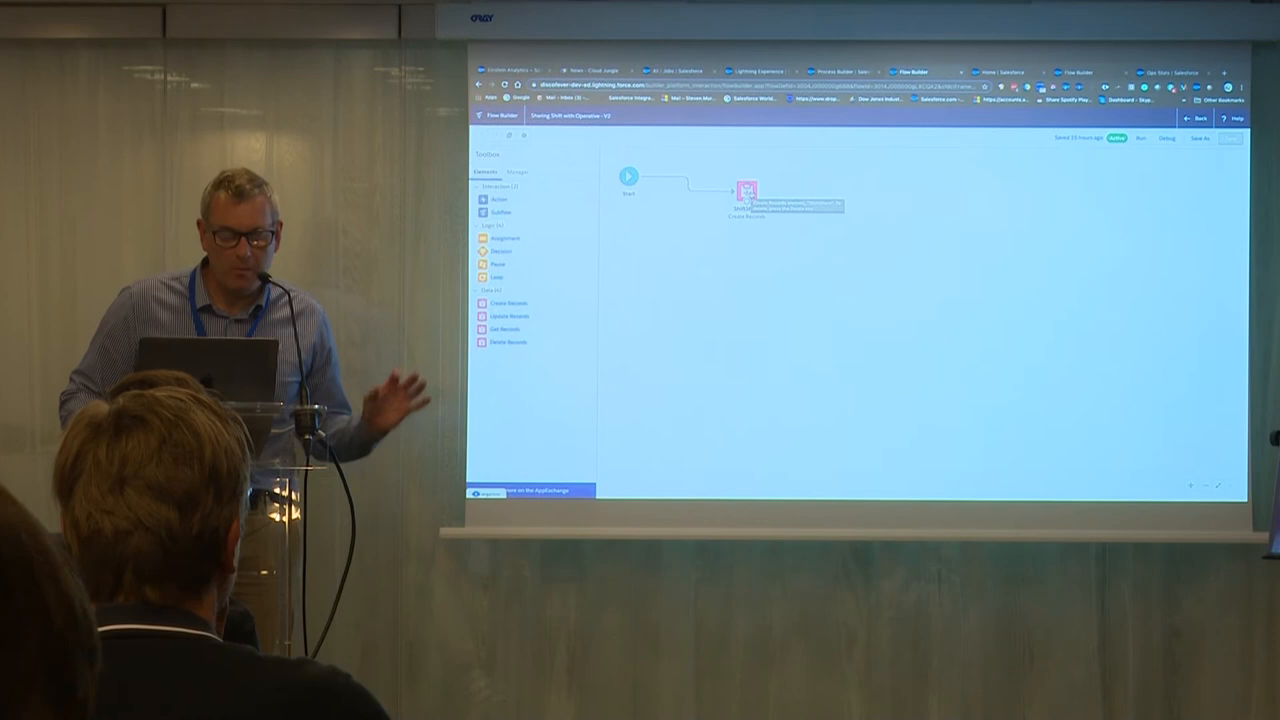
Step: Review the Delete Records element's settings and its shift record filter conditions
double_click(748, 192)
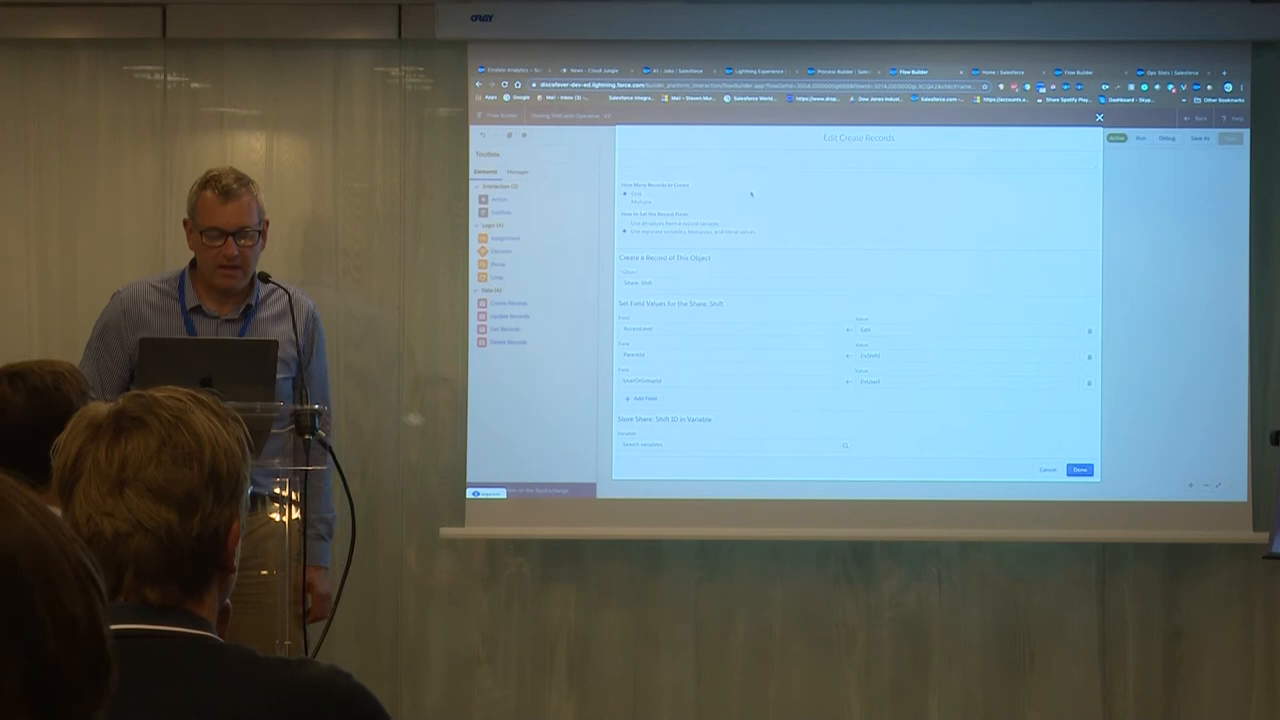
left_click(730, 340)
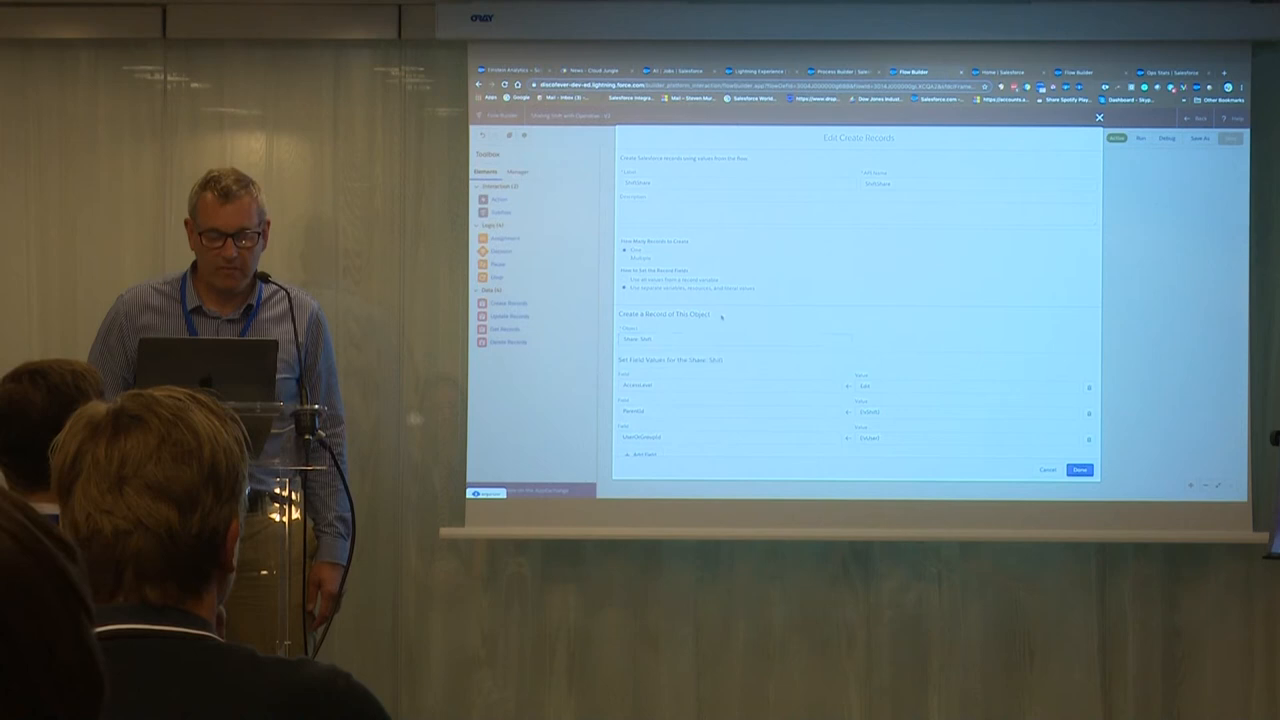
scroll("down", 3)
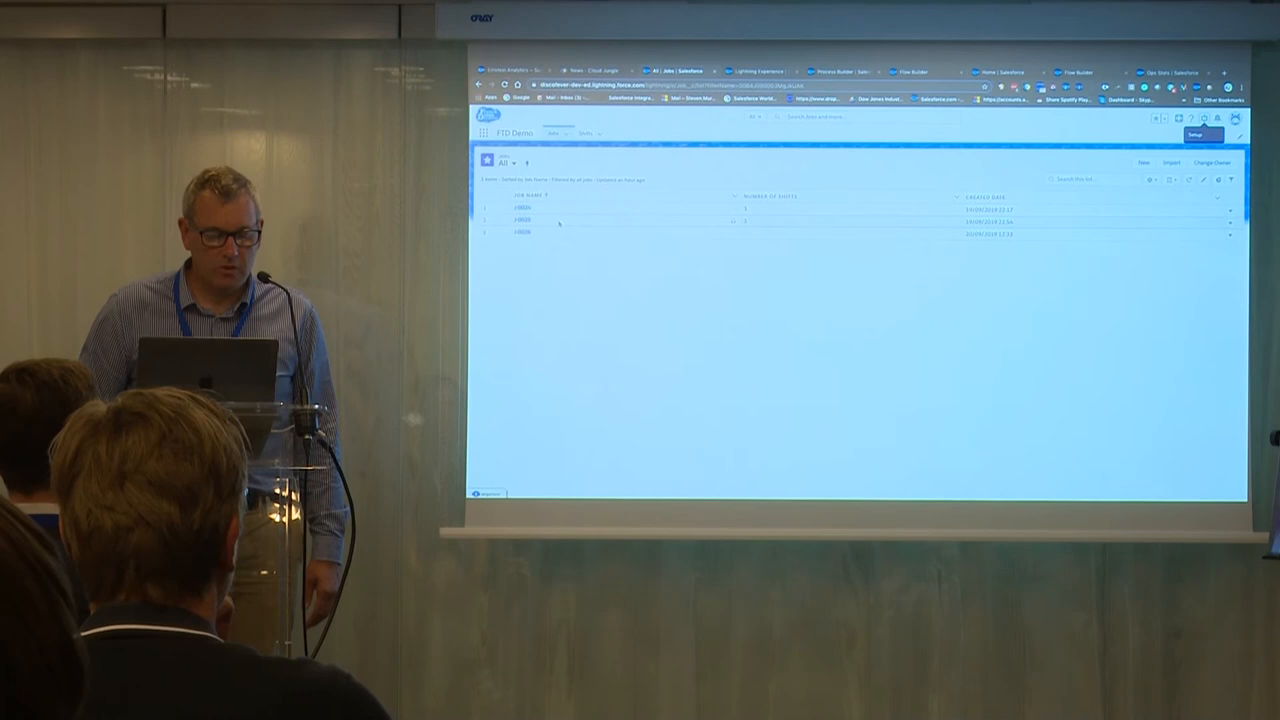
Step: View a job record's details, then head to Setup to inspect the Job object
left_click(520, 222)
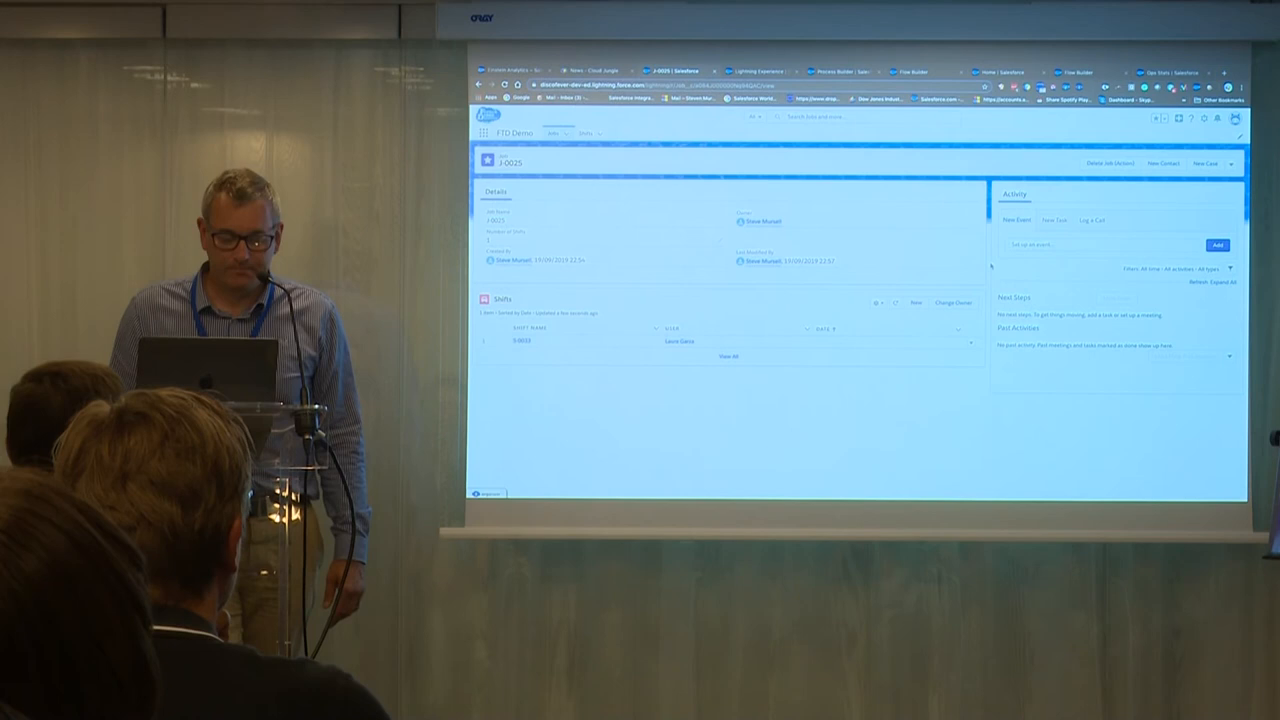
left_click(1204, 120)
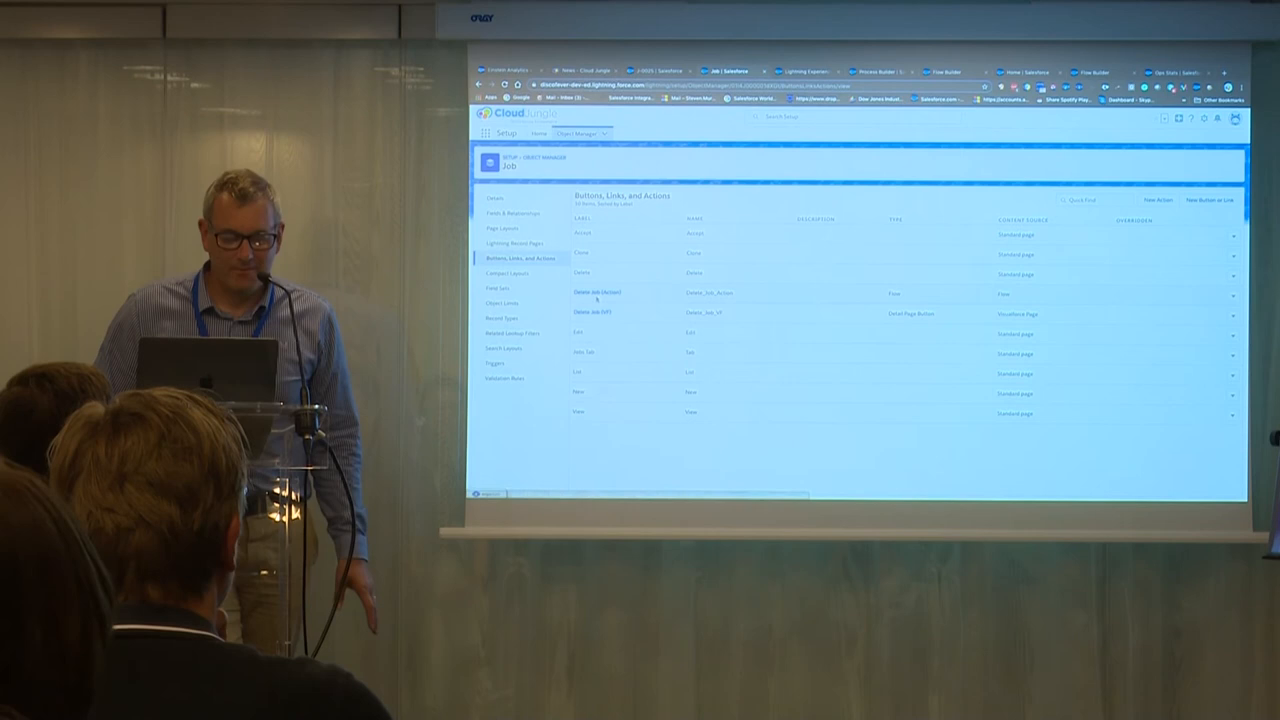
Step: View the Delete Job action's definition, then launch it on a job record
left_click(596, 292)
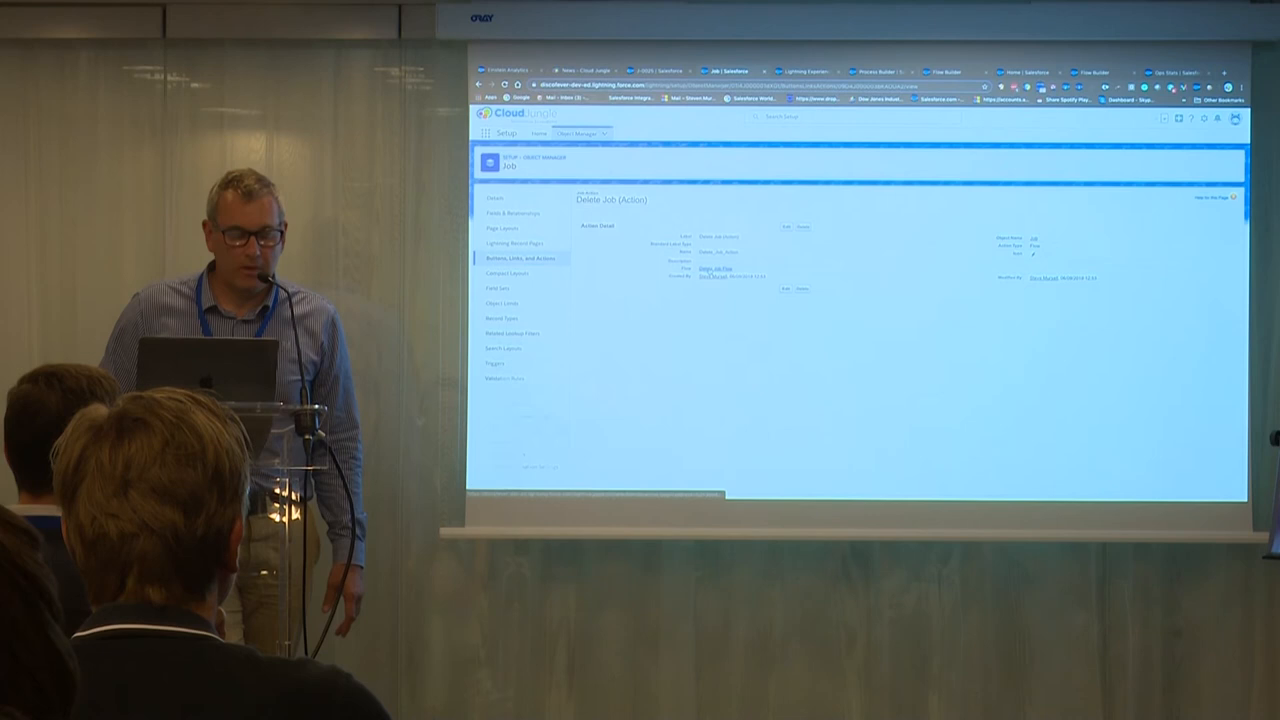
left_click(712, 268)
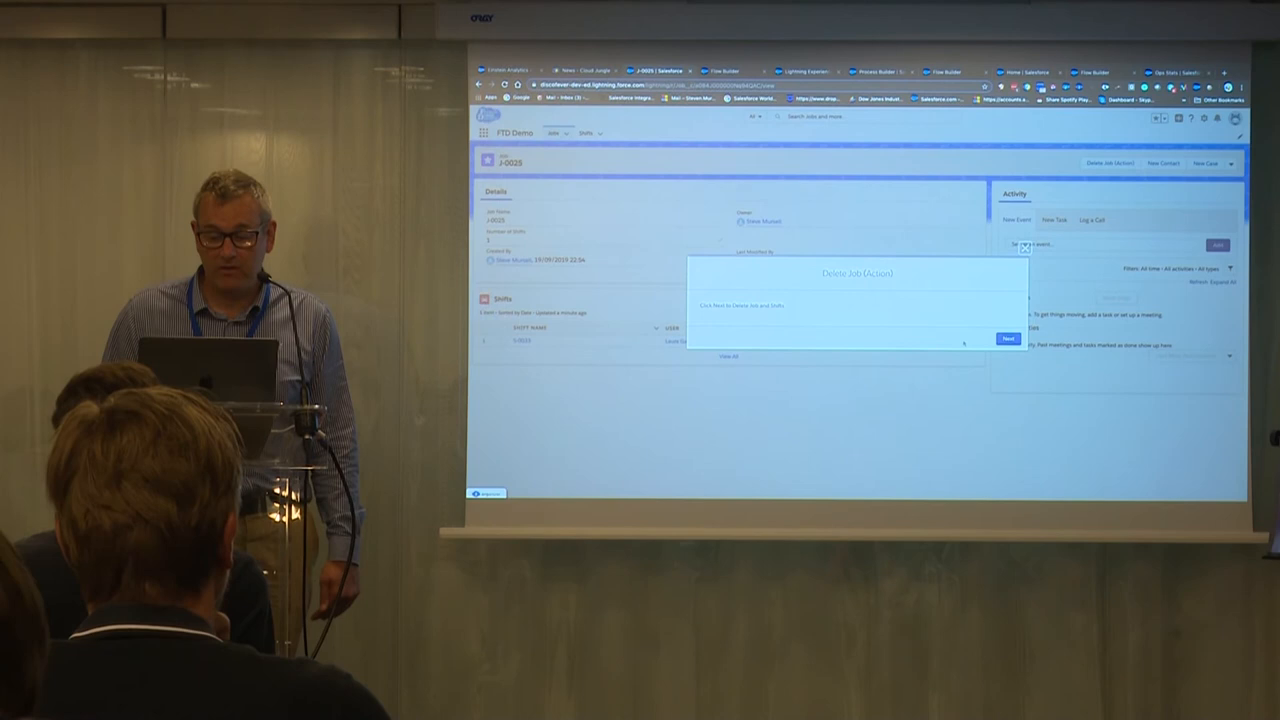
Step: Advance the delete-job flow past its warning step and finish it, removing the job
left_click(1008, 338)
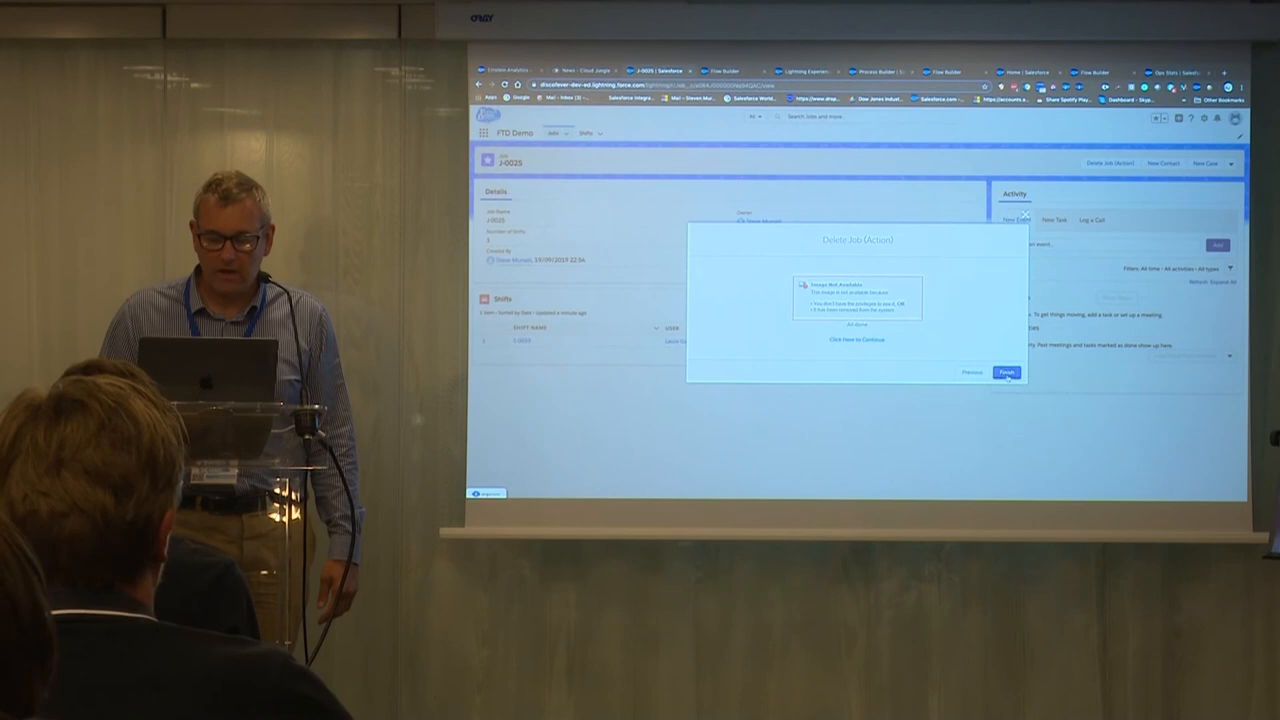
left_click(1006, 372)
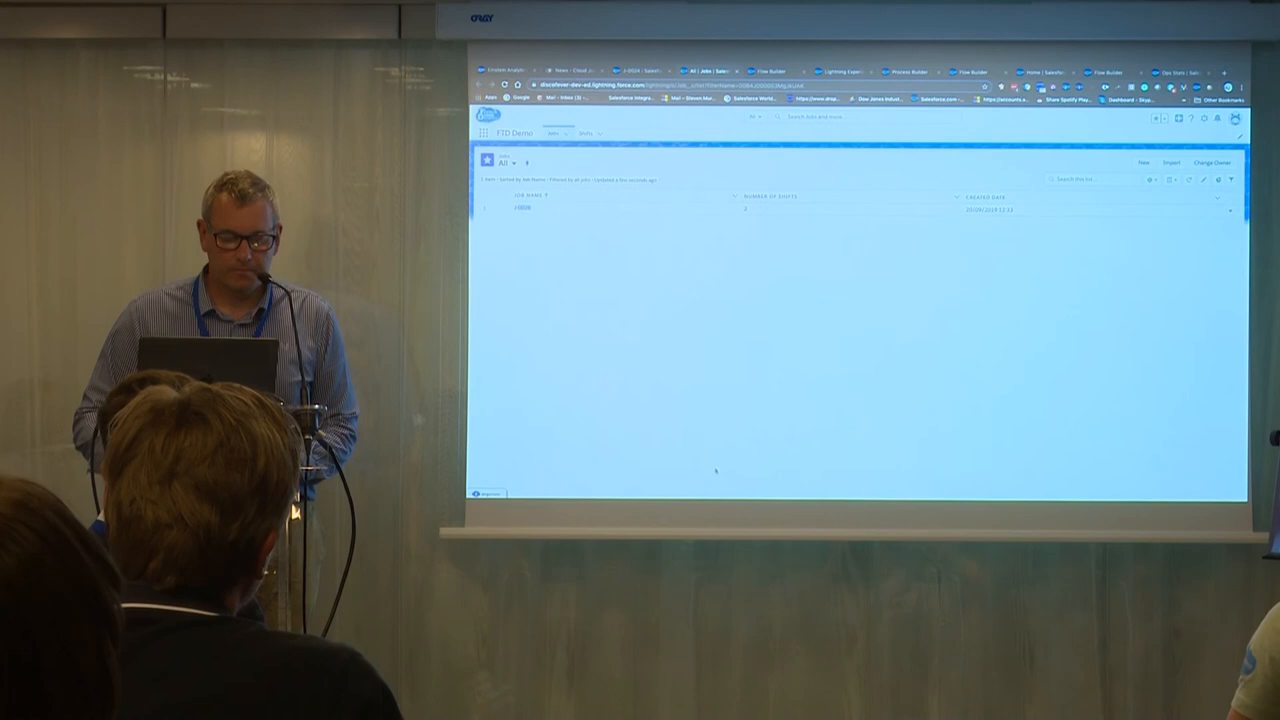
Step: Delete a shift from its record and return to the job showing a success notice
left_click(520, 208)
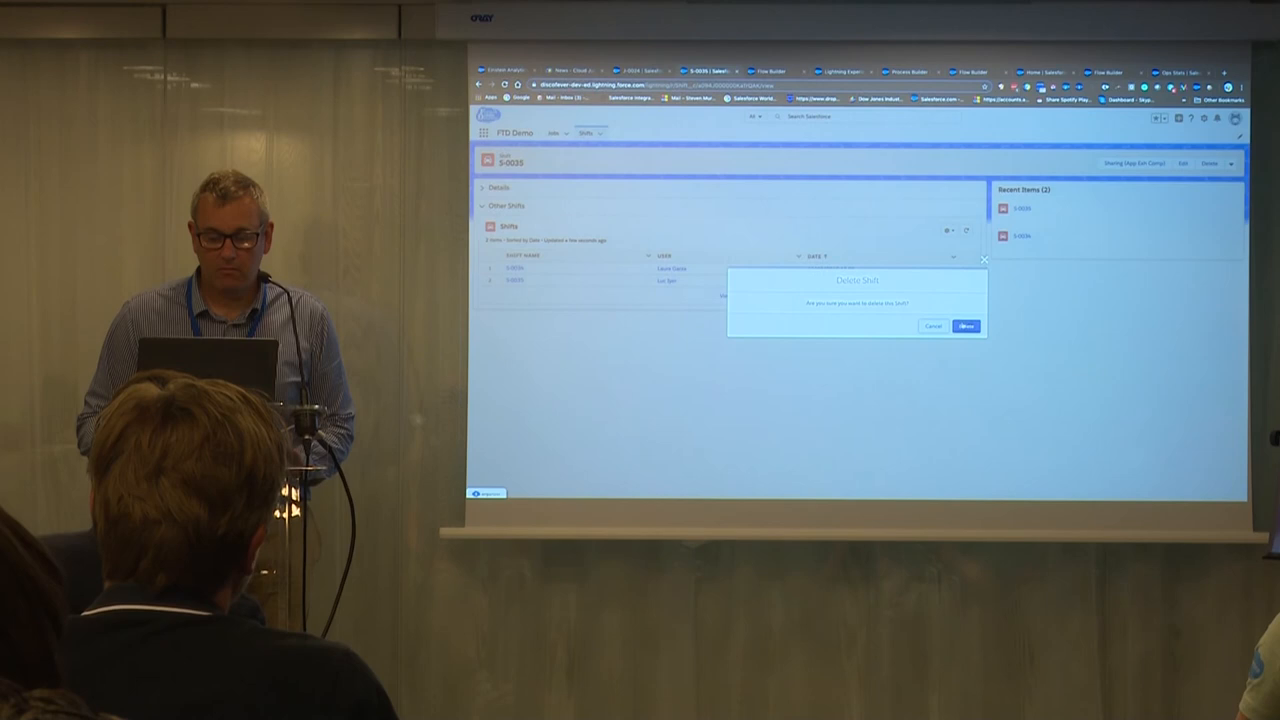
left_click(966, 326)
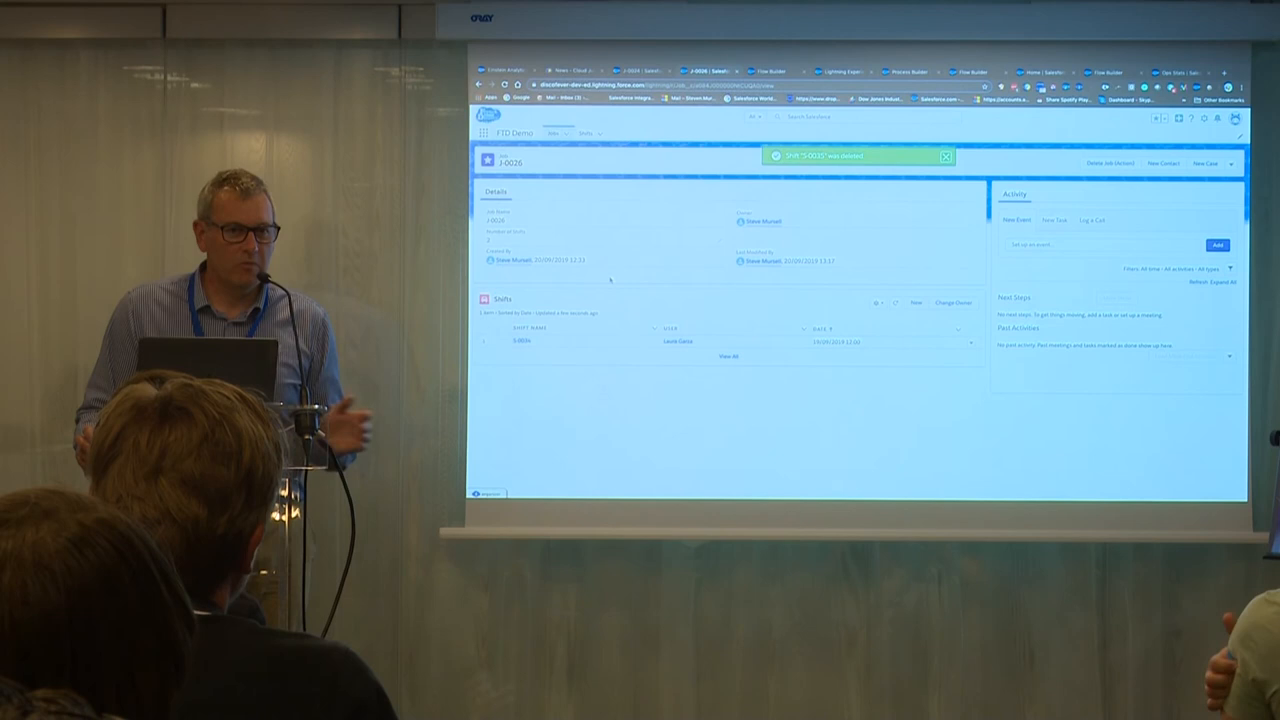